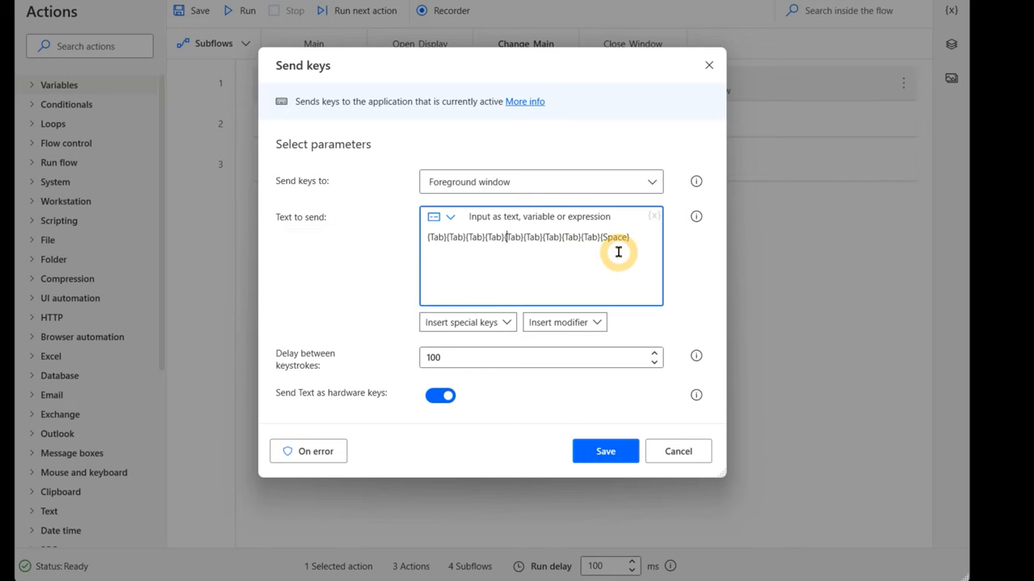
Step: Confirm the Send keys step sending {Tab}x7{Space} and dismiss its dialog
{"action": "left_click", "coordinate": [604, 453]}
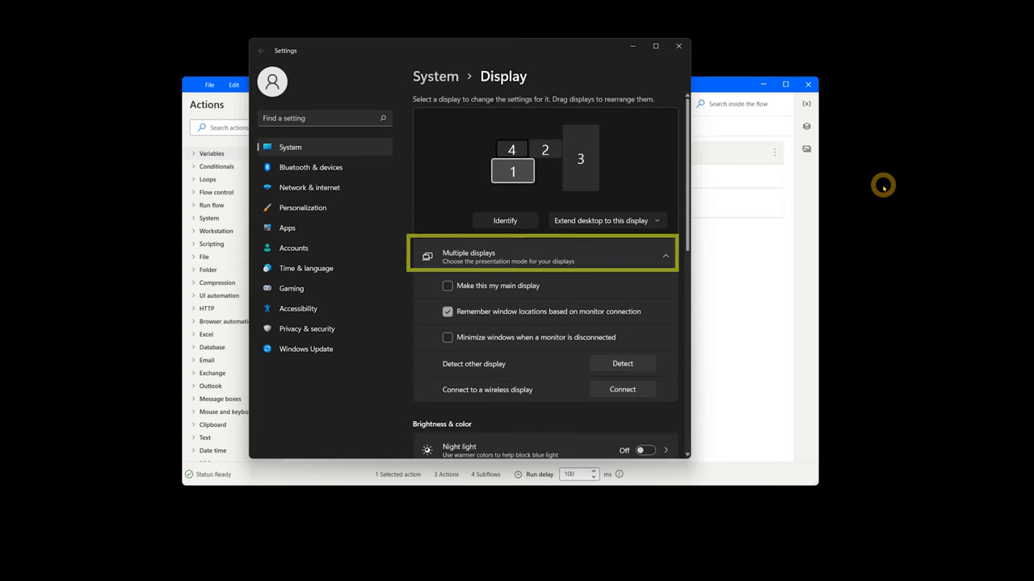
Step: Show the Display page's expanded Multiple displays options, then return to the Change_Main subflow
{"action": "left_click", "coordinate": [665, 255]}
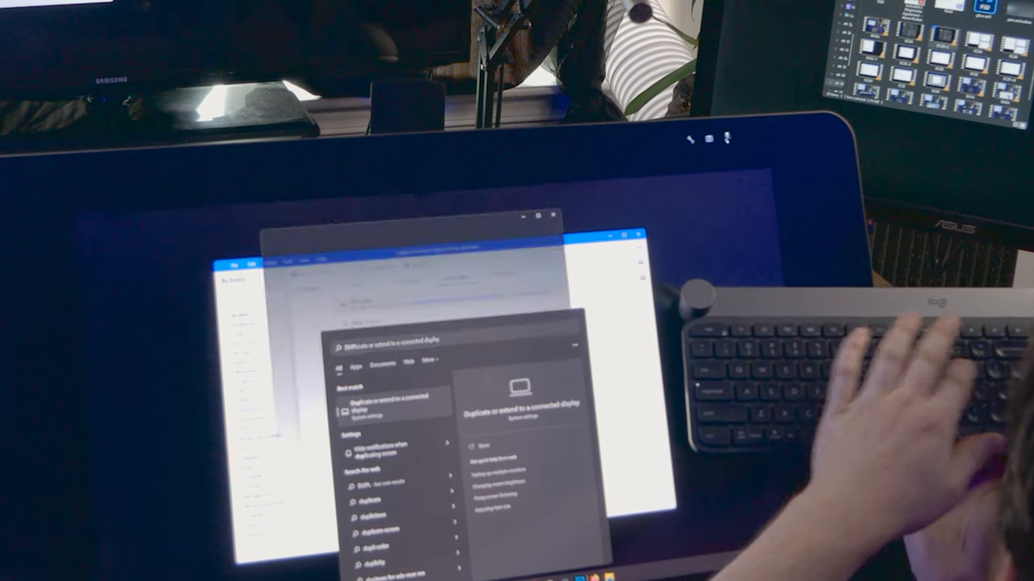
{"action": "left_click", "coordinate": [390, 400]}
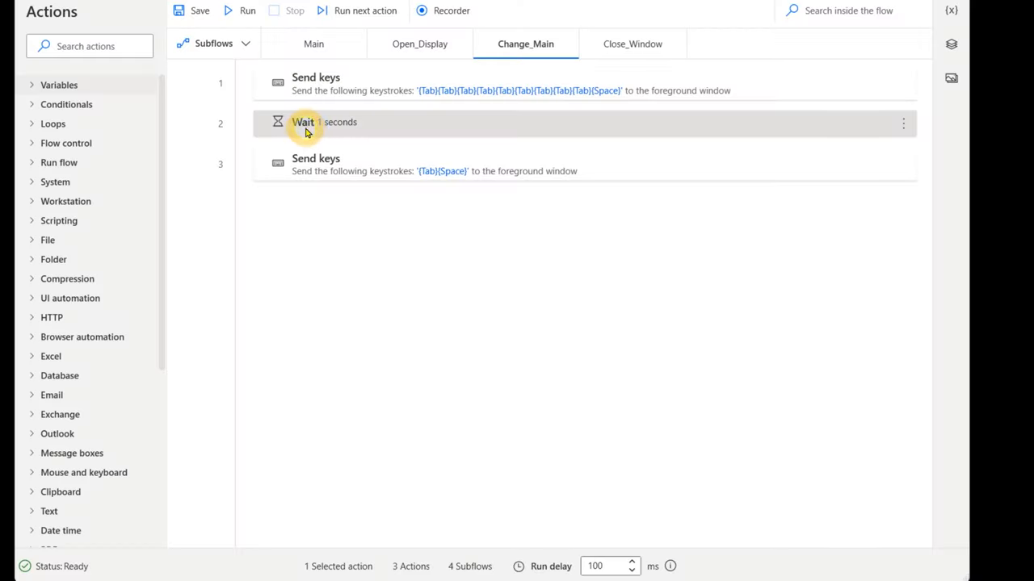
{"action": "left_click", "coordinate": [316, 158]}
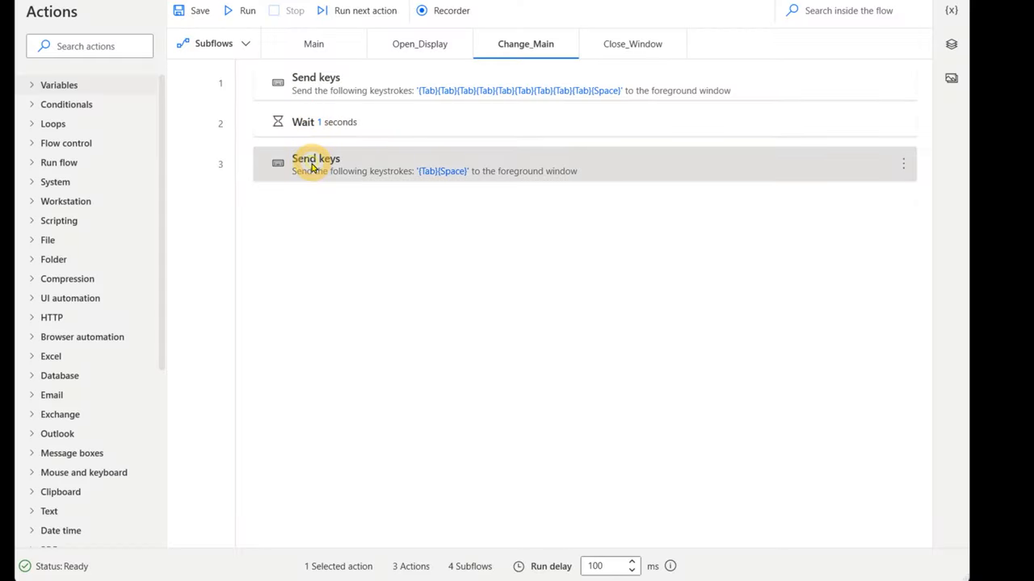
{"action": "double_click", "coordinate": [316, 165]}
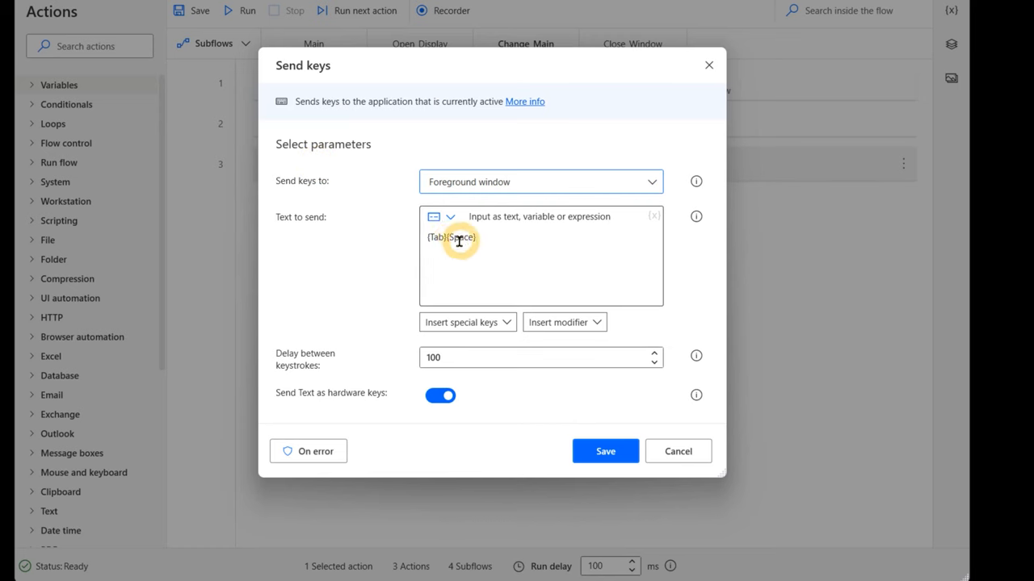
{"action": "mouse_move", "coordinate": [469, 252]}
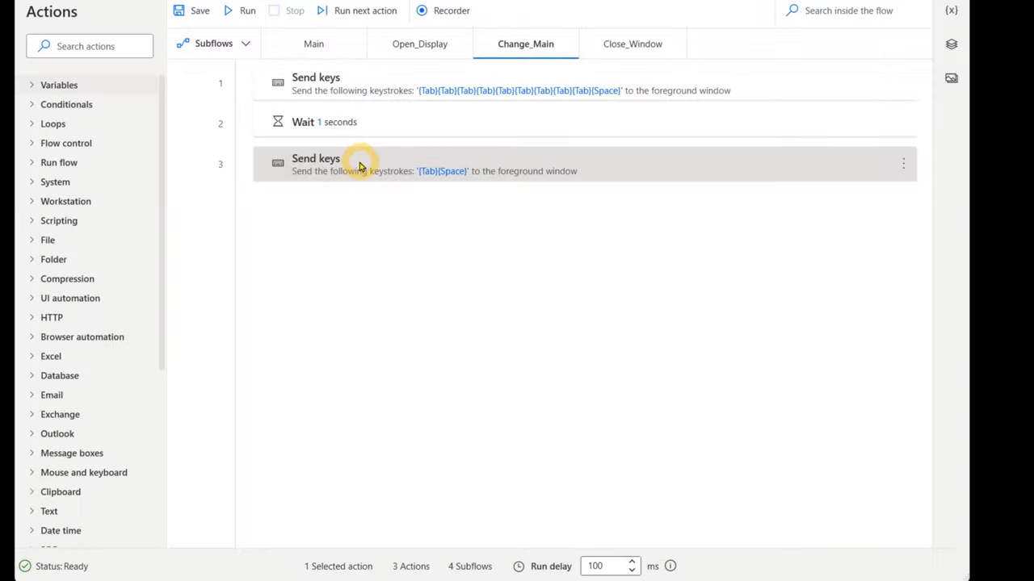
Step: Check the Close_Window subflow's Press Alt step and the Release Alt step settings
{"action": "left_click", "coordinate": [633, 44]}
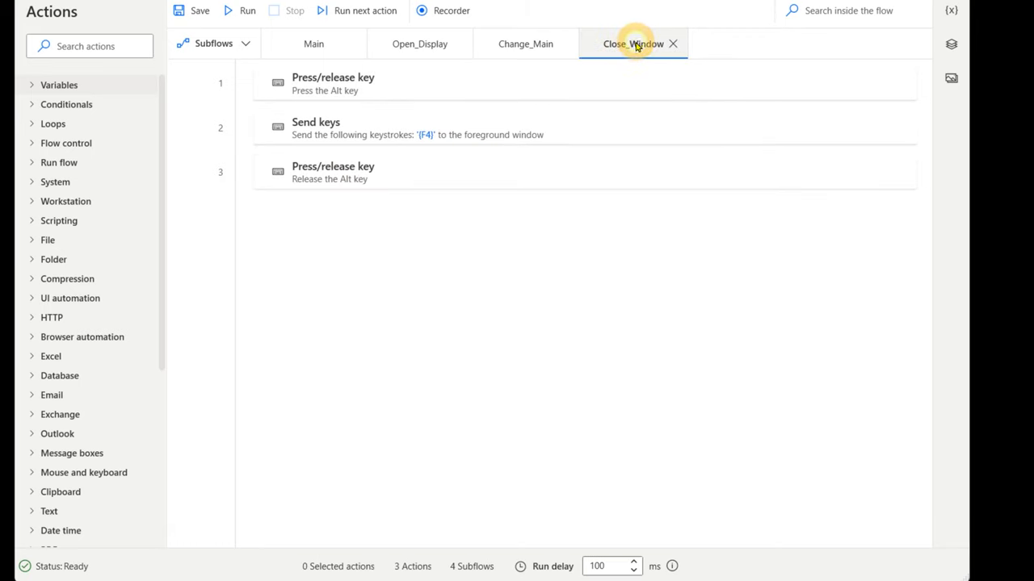
{"action": "double_click", "coordinate": [333, 84]}
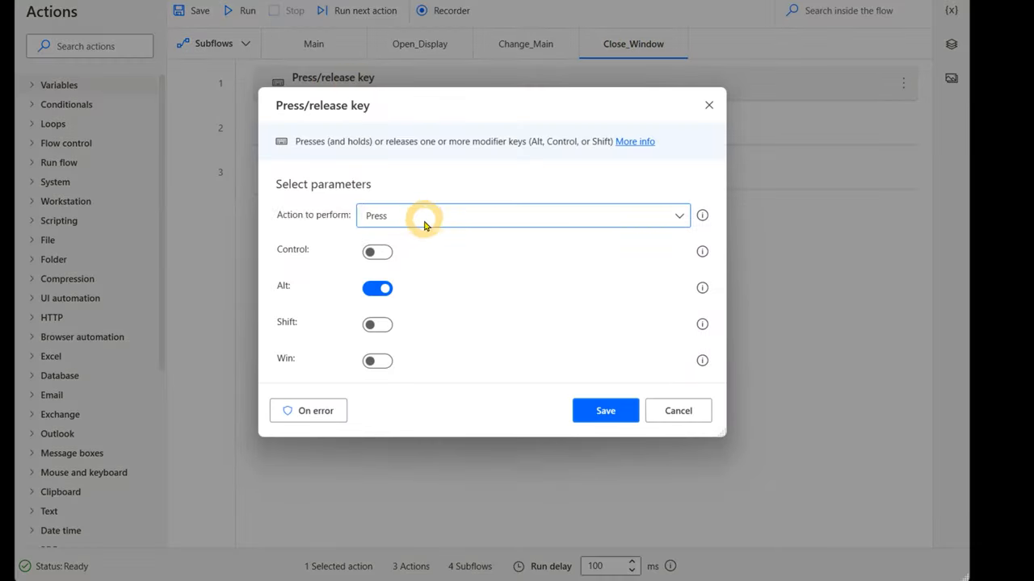
{"action": "left_click", "coordinate": [604, 411]}
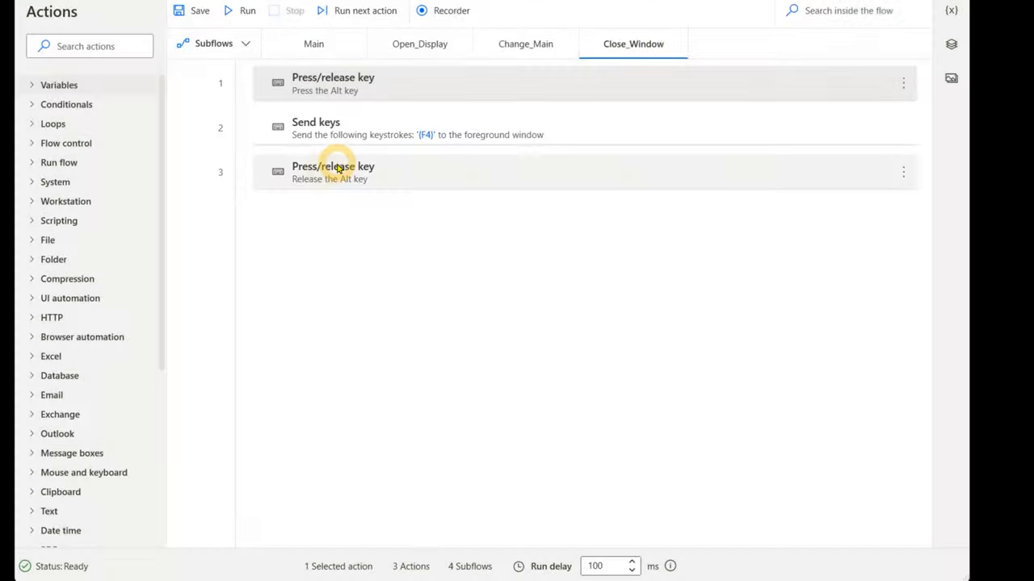
{"action": "double_click", "coordinate": [333, 171]}
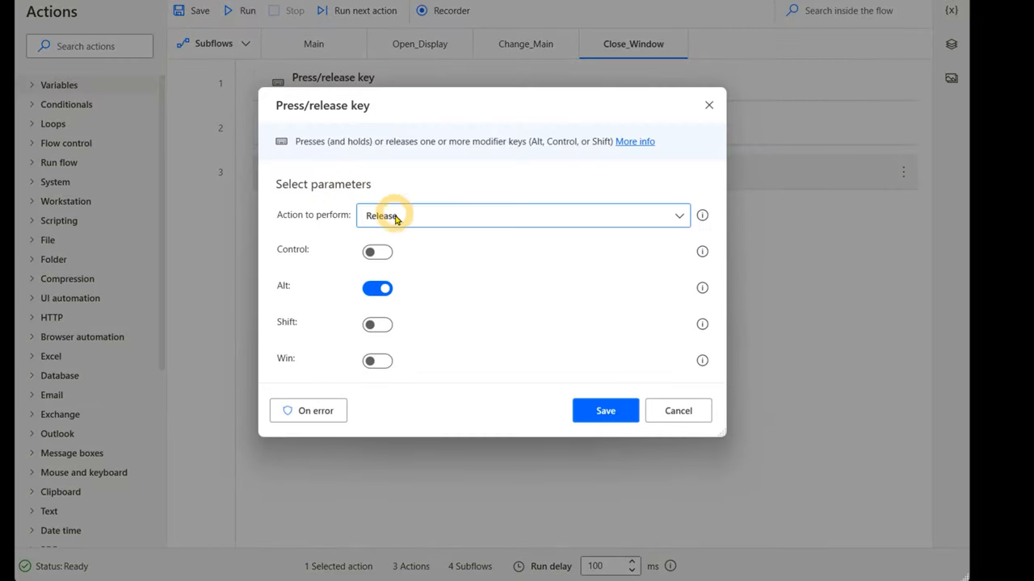